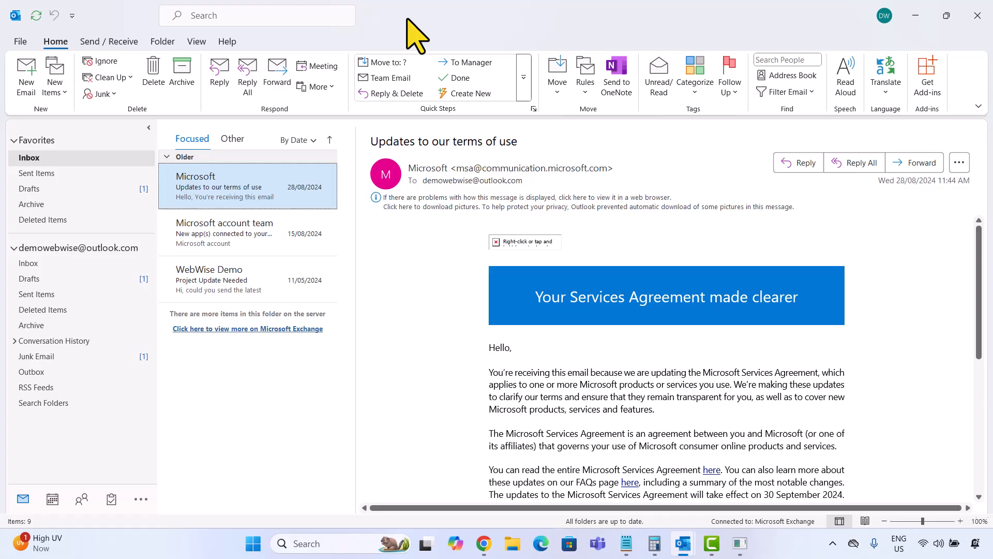
mouse_move(682, 543)
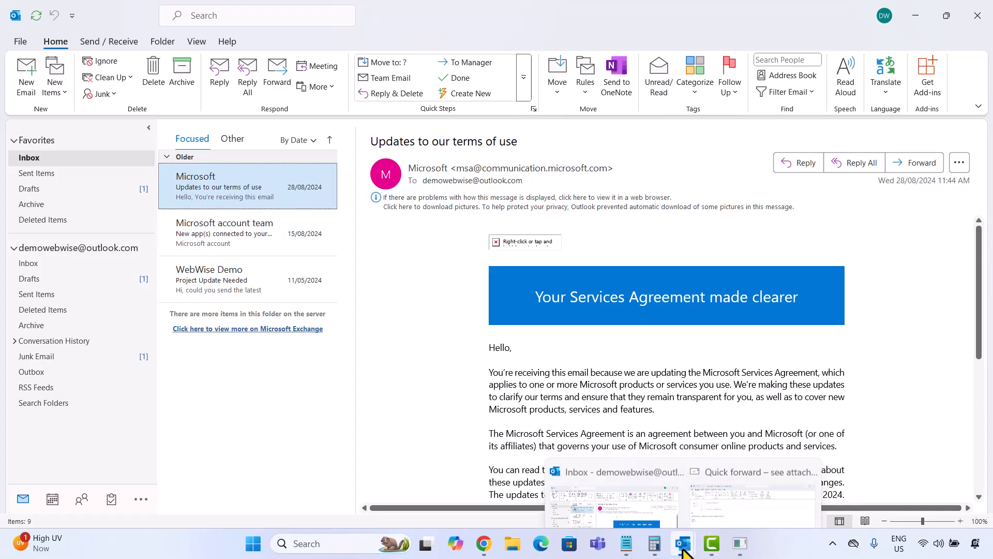
- Bring the 'Quick forward – see attached emails' draft up beside the inbox
left_click(752, 471)
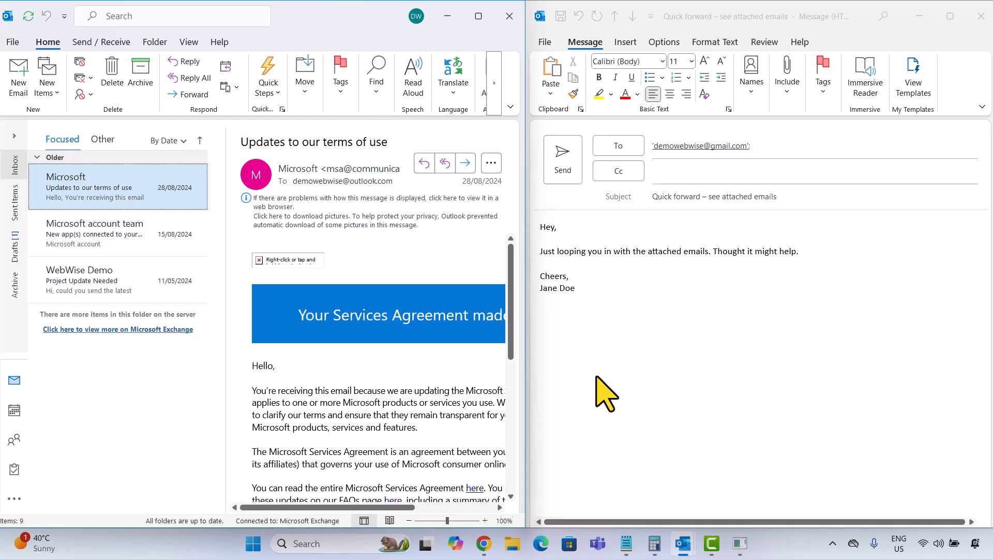
mouse_move(588, 396)
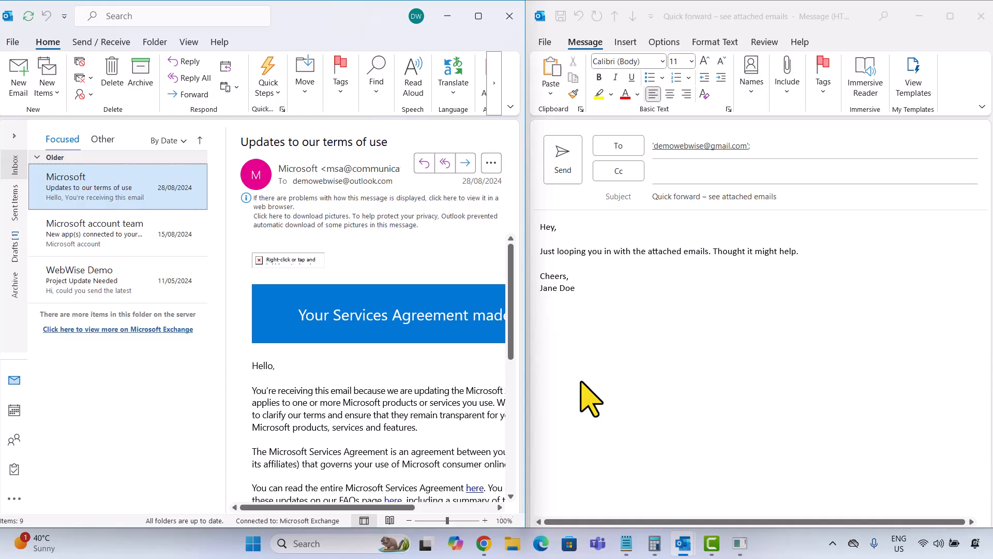
- Attach the 'New app(s) connected to your Microsoft account' email to the draft
left_click(95, 233)
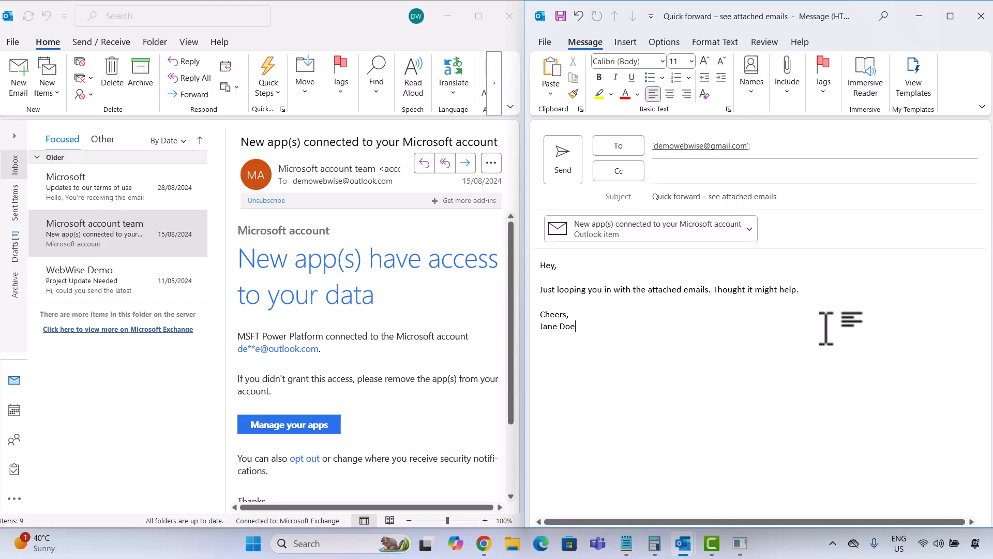
mouse_move(913, 76)
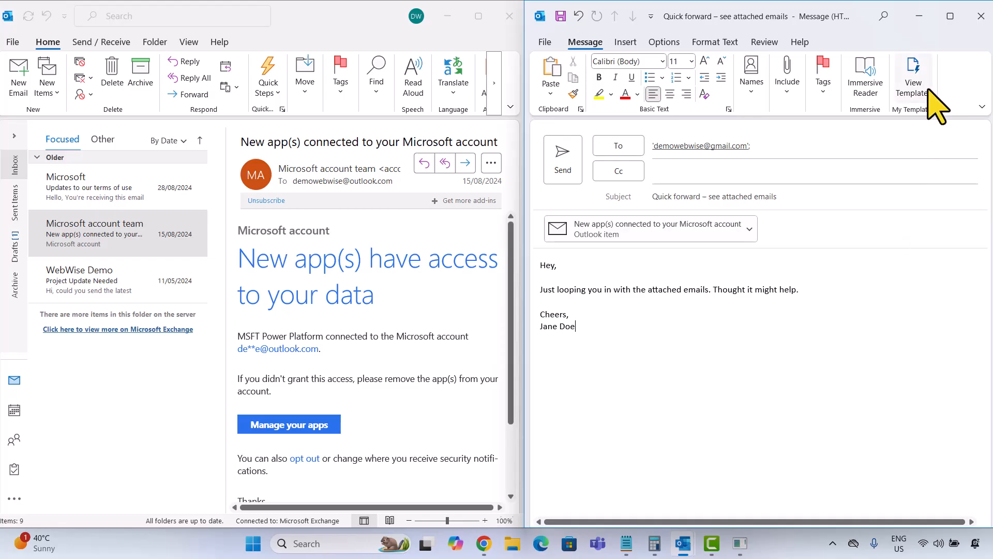
- Maximize the quick-forward draft window to fill the screen
left_click(950, 16)
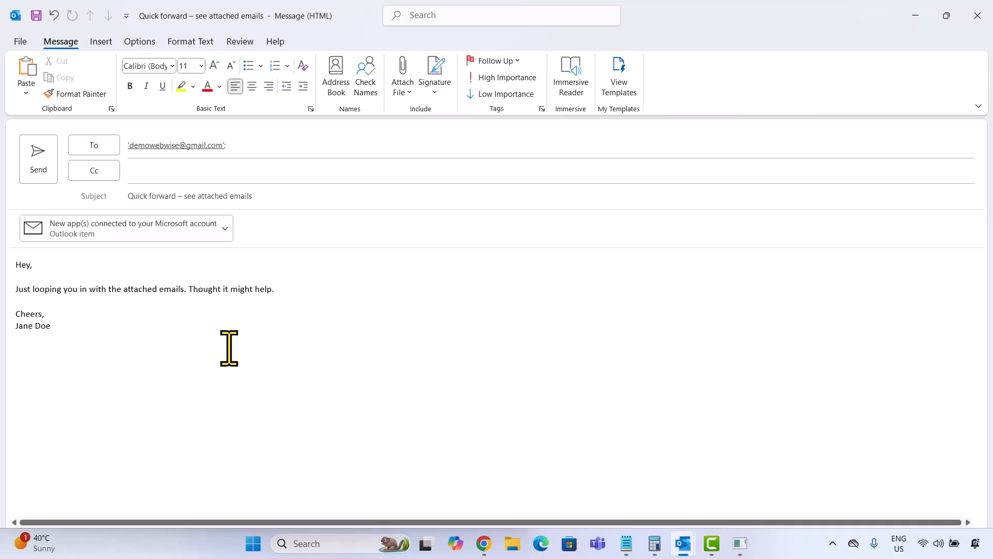
mouse_move(197, 351)
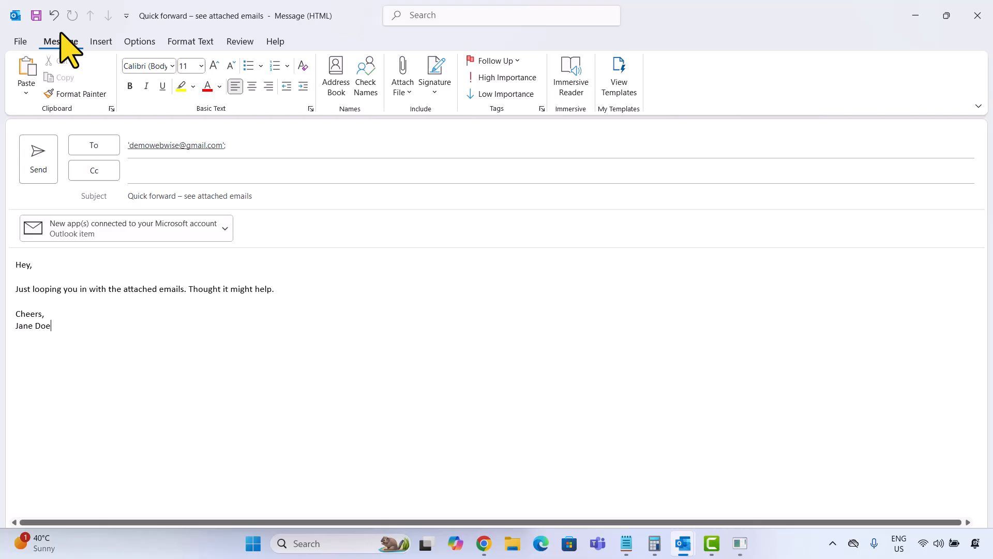
mouse_move(402, 76)
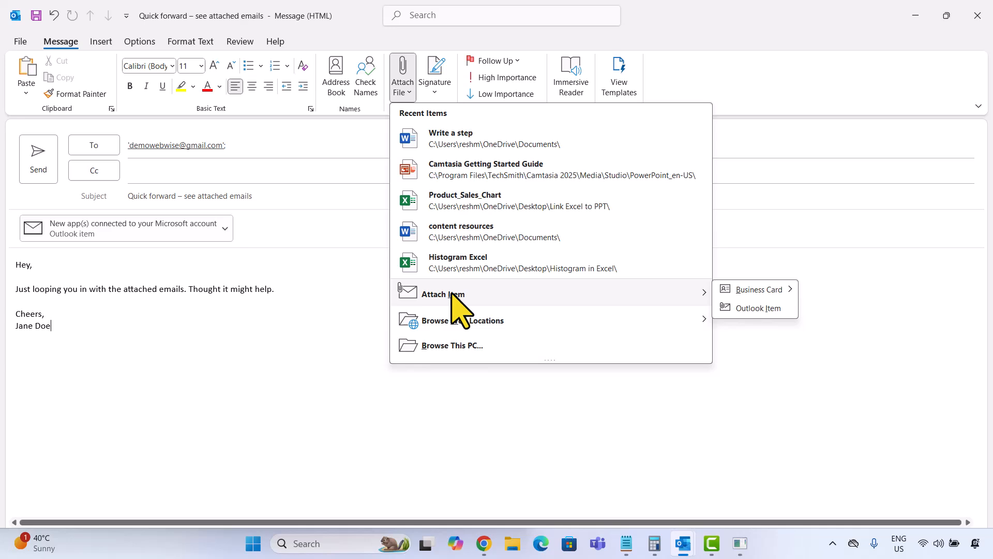
mouse_move(529, 311)
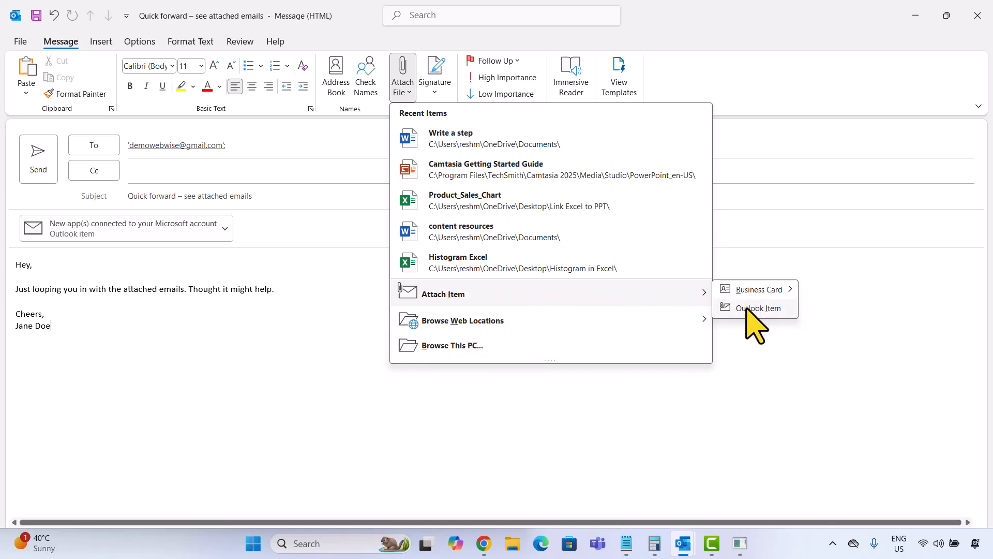
- Choose Outlook Item to insert an existing inbox email into the draft
left_click(759, 308)
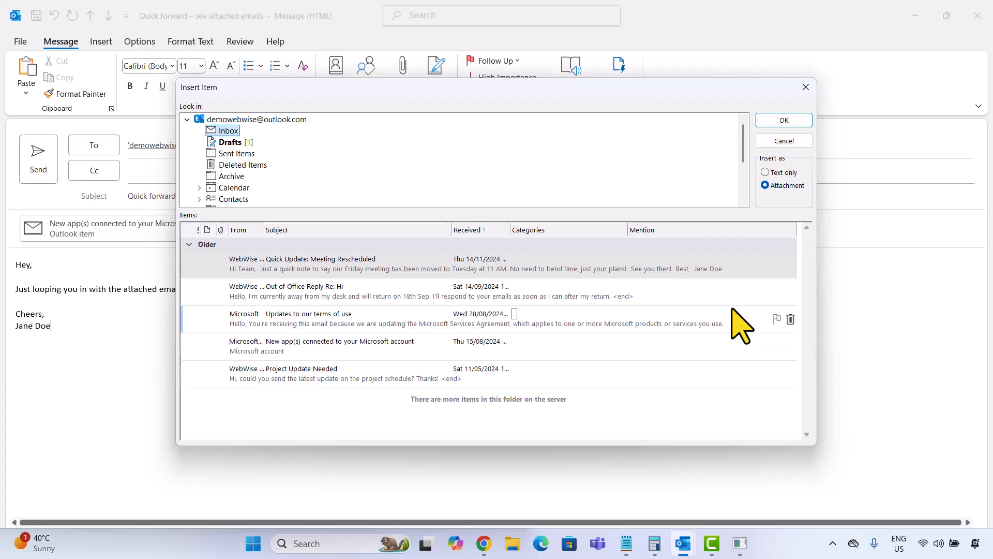
mouse_move(254, 158)
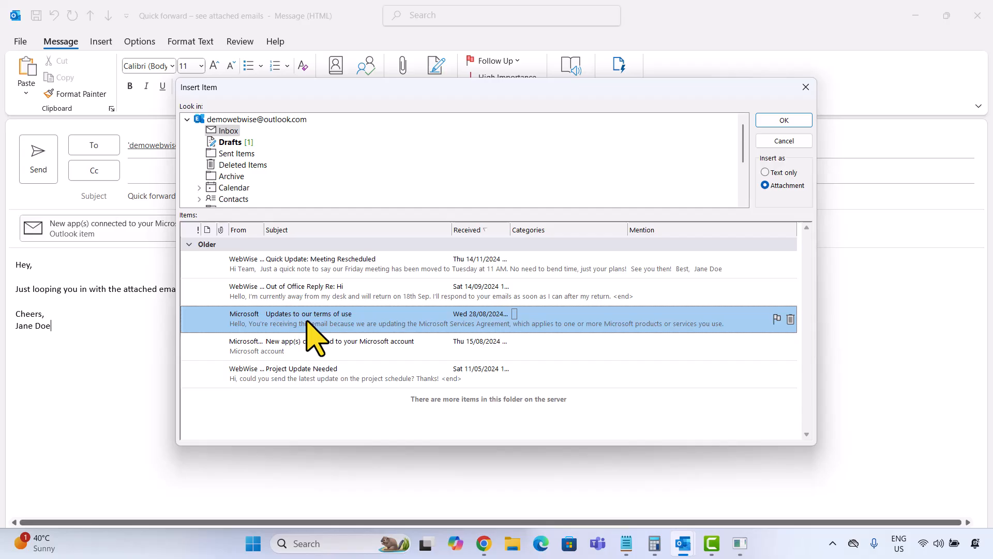
mouse_move(320, 342)
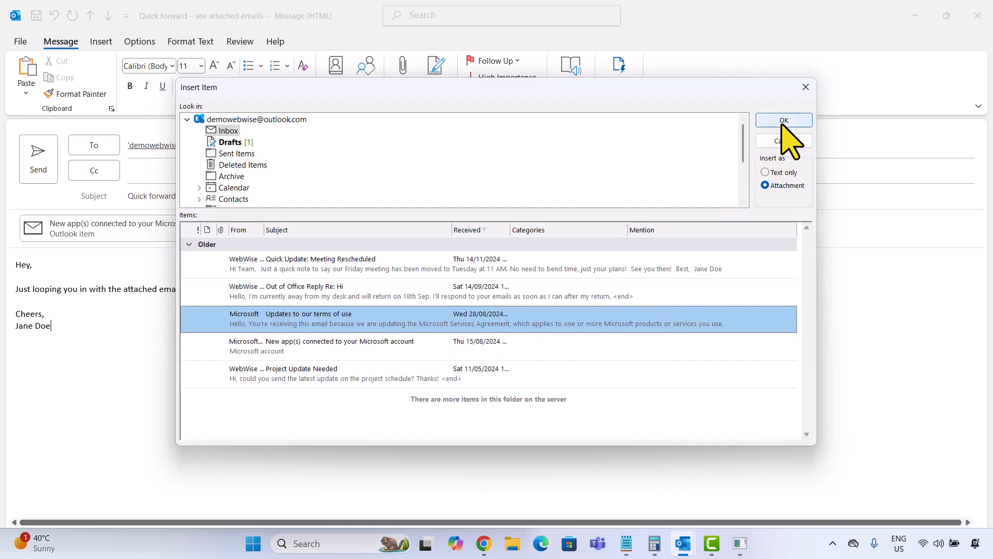
- Attach the 'Updates to our terms of use' email and send the message with both attachments
left_click(784, 120)
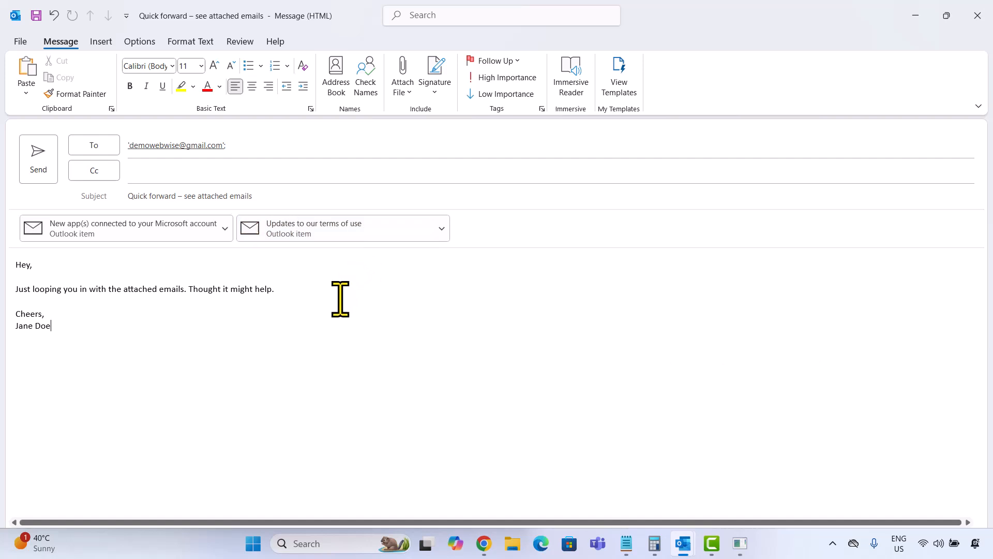
mouse_move(83, 199)
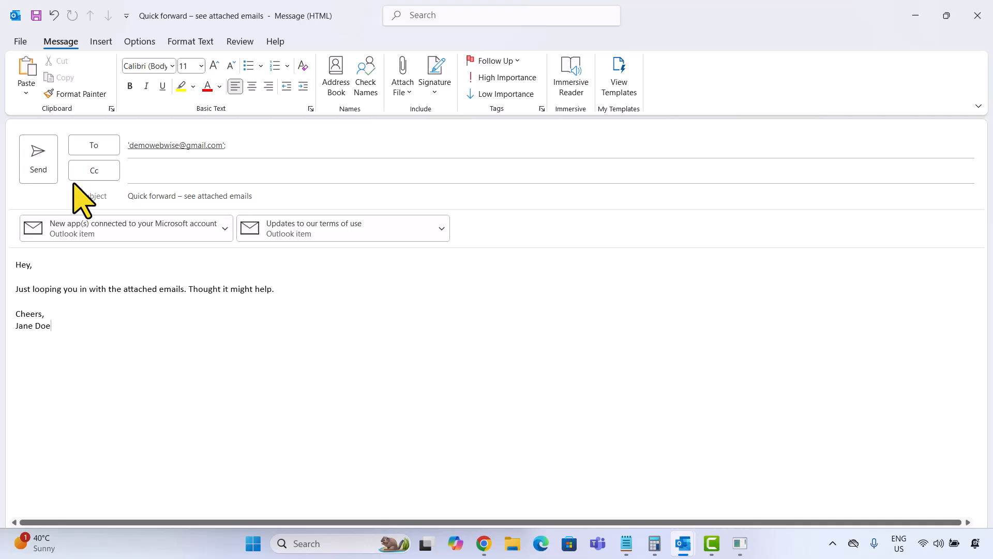
left_click(38, 152)
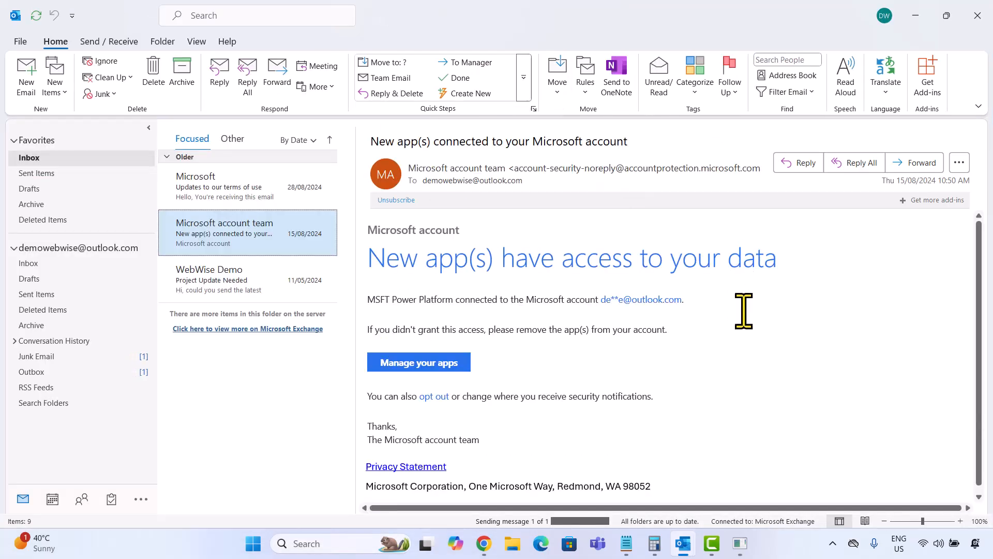
mouse_move(483, 542)
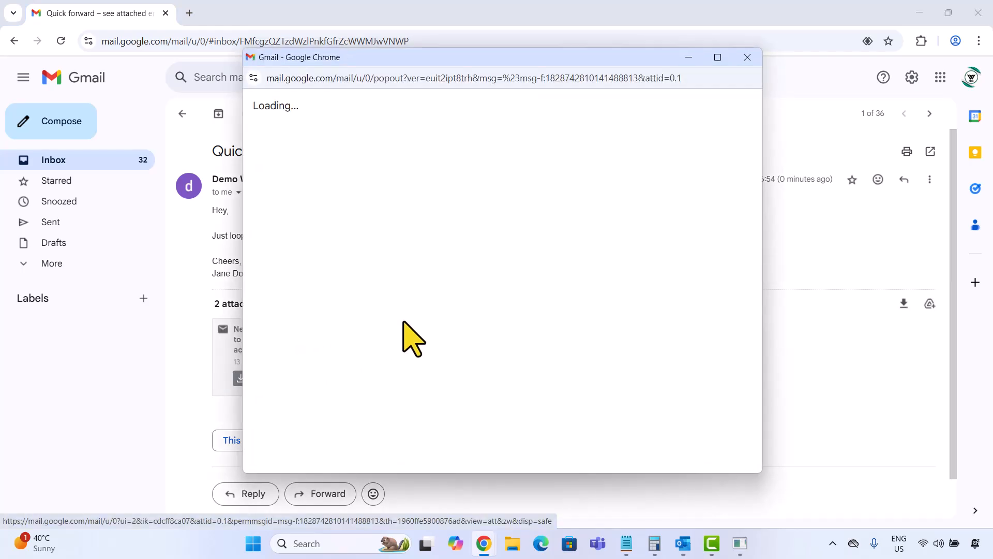
- Preview the terms-of-use attachment in the received Gmail message, then close the preview
left_click(747, 57)
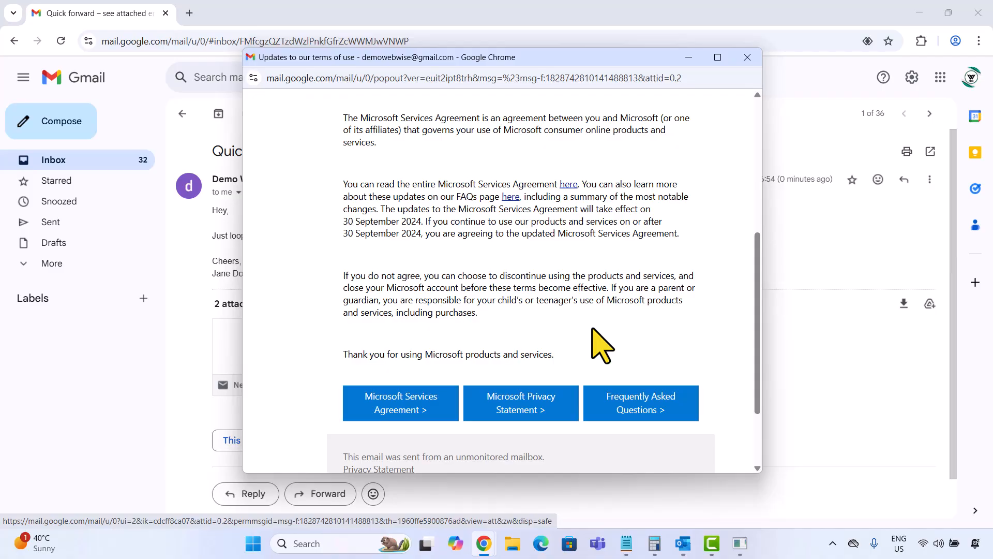
left_click(746, 57)
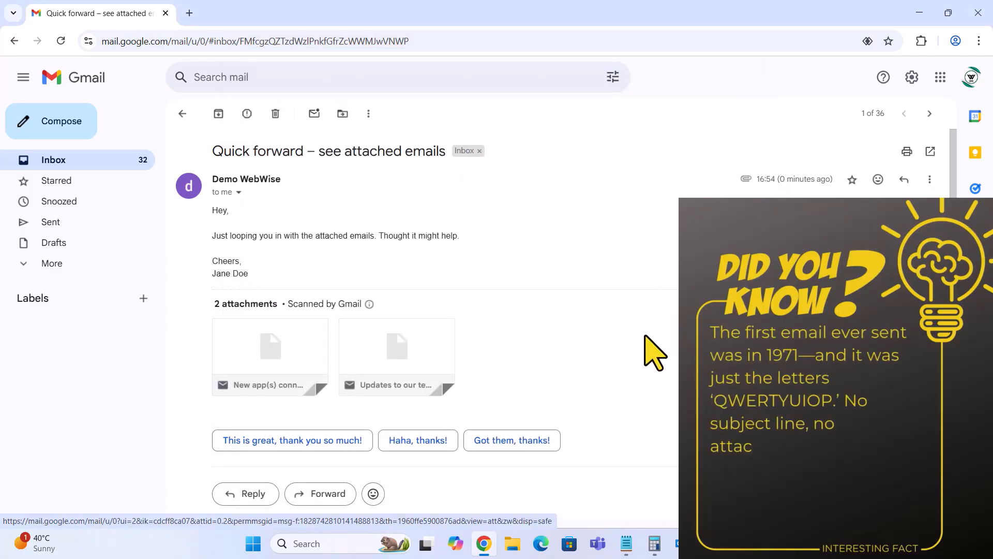